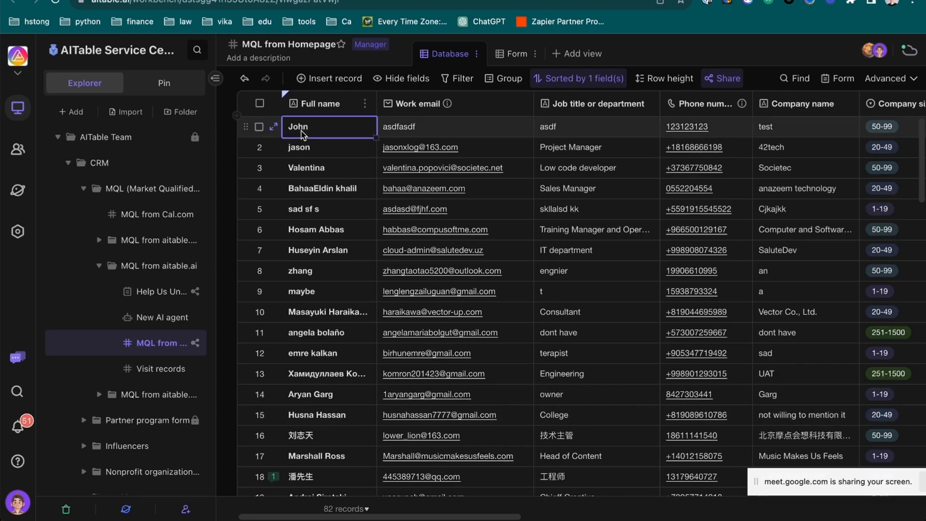
# Open the CRM Database table in the AITable.ai Demo space
pyautogui.click(160, 214)
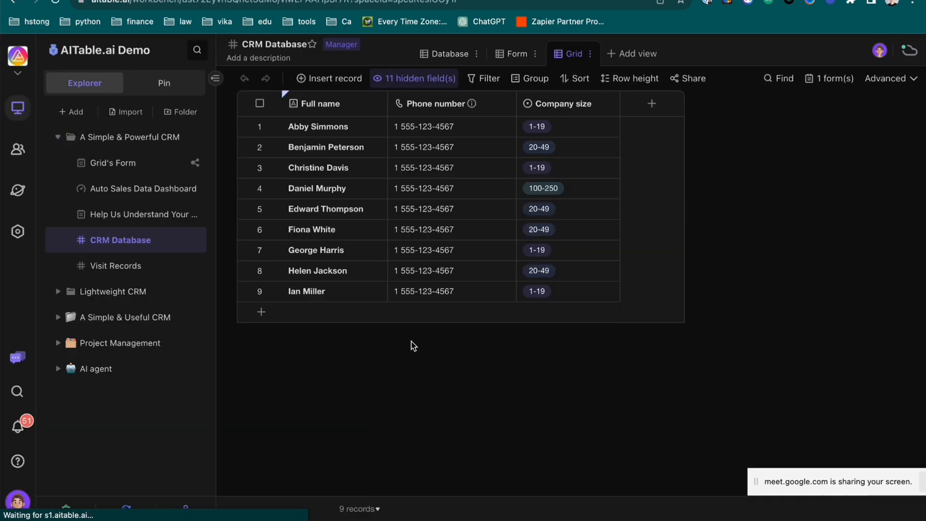
pyautogui.moveTo(154, 174)
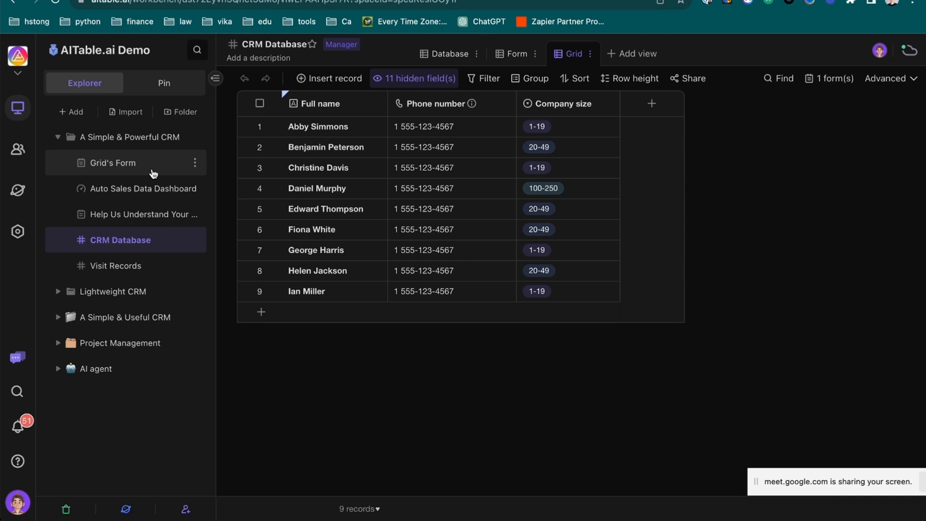
pyautogui.moveTo(161, 173)
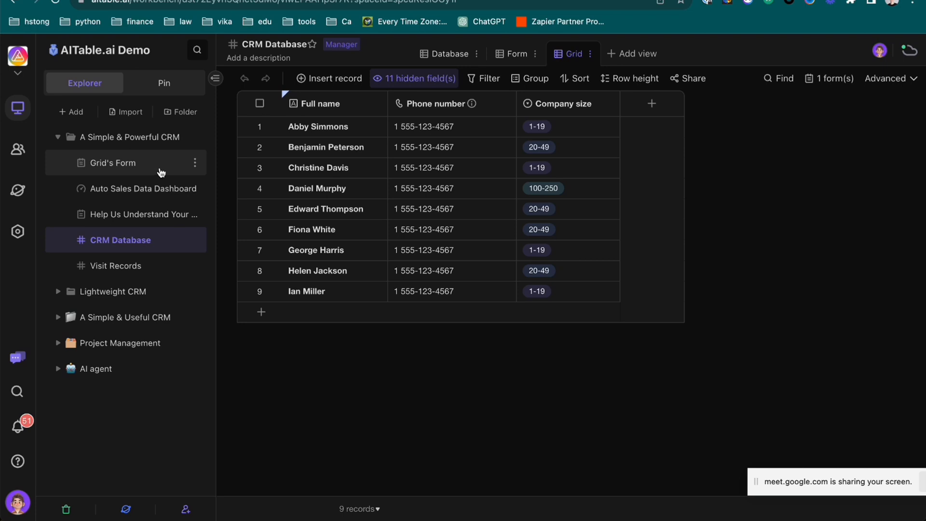
# Review the AITable.ai Demo team's sharing permission levels for Grid's Form
pyautogui.click(194, 163)
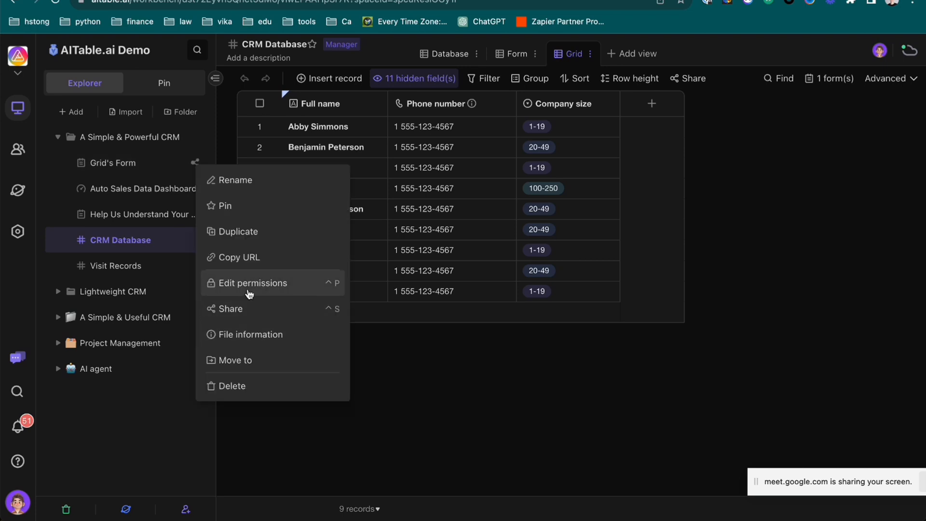
pyautogui.click(251, 283)
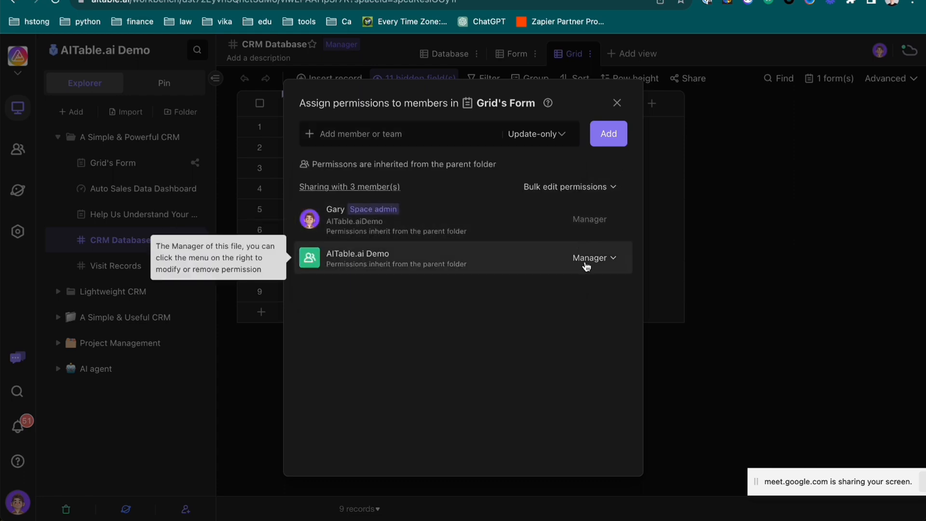
pyautogui.click(594, 258)
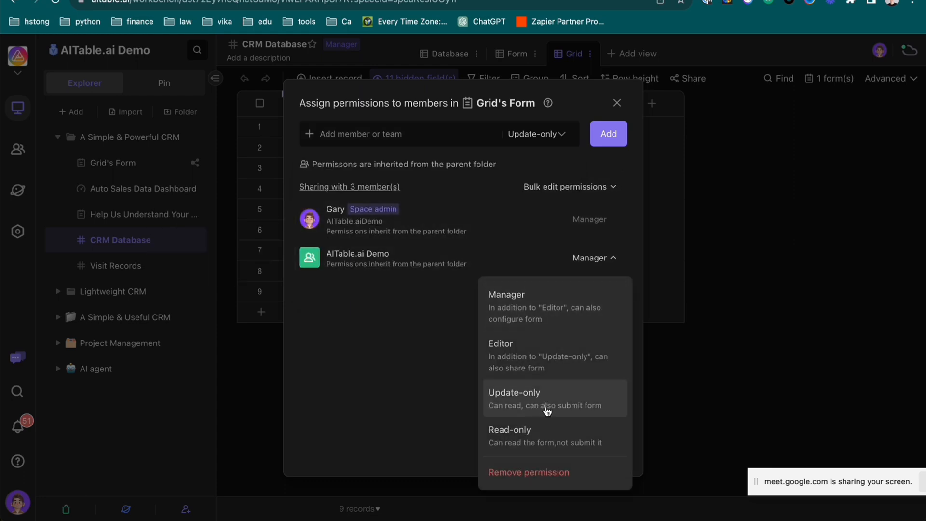
# Open automations for CRM Database from the Advanced menu
pyautogui.click(888, 79)
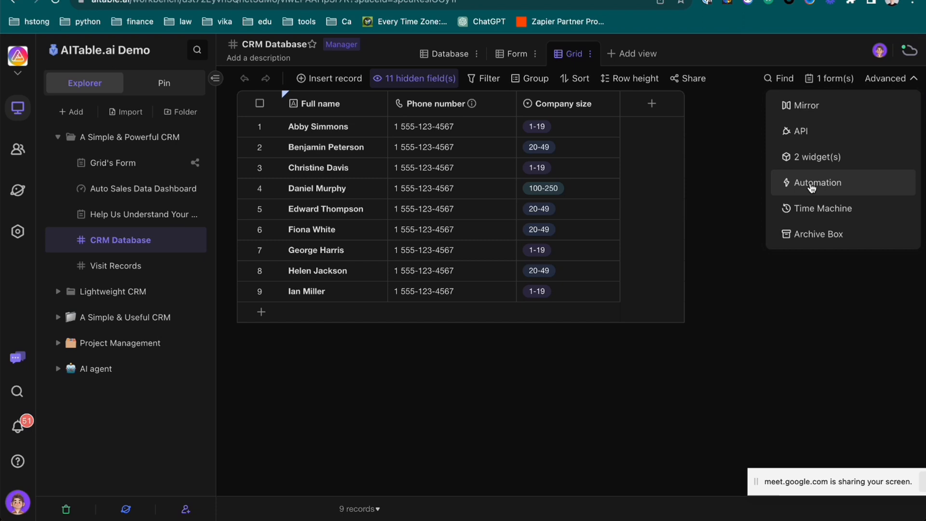
pyautogui.click(817, 182)
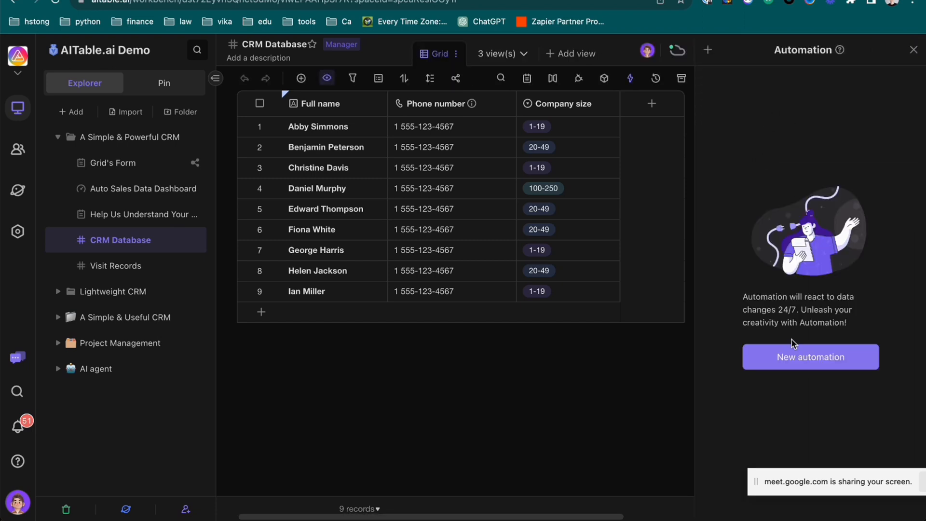
pyautogui.moveTo(810, 365)
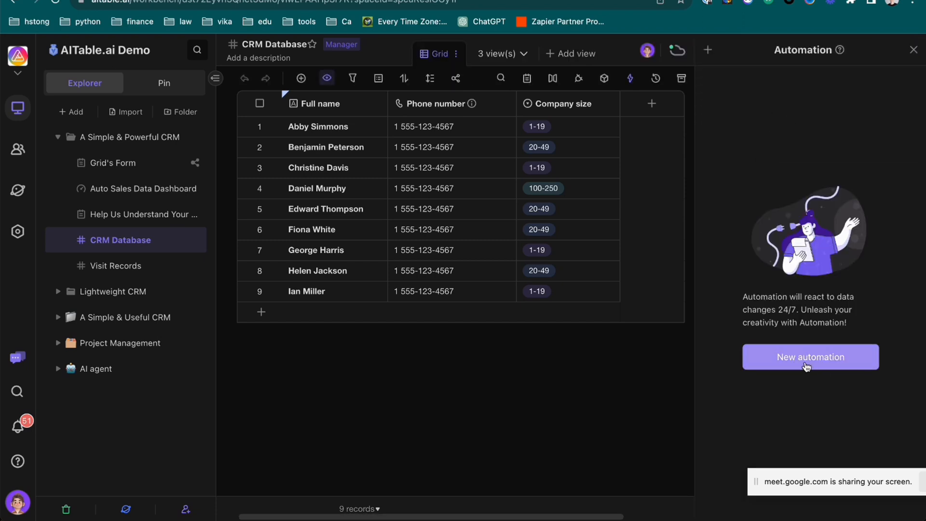
# Create an automation with a 'Form is submitted' trigger and 'Send message to Slack' action
pyautogui.click(809, 356)
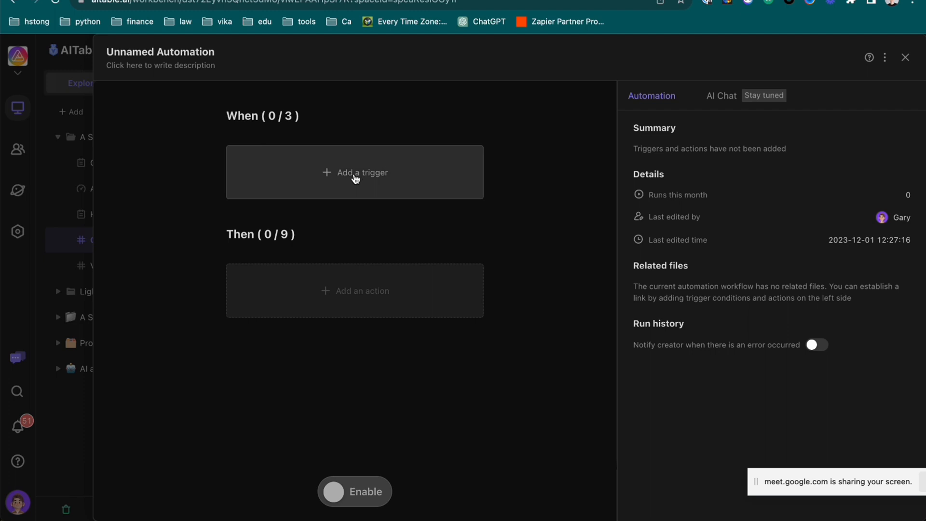
pyautogui.click(354, 171)
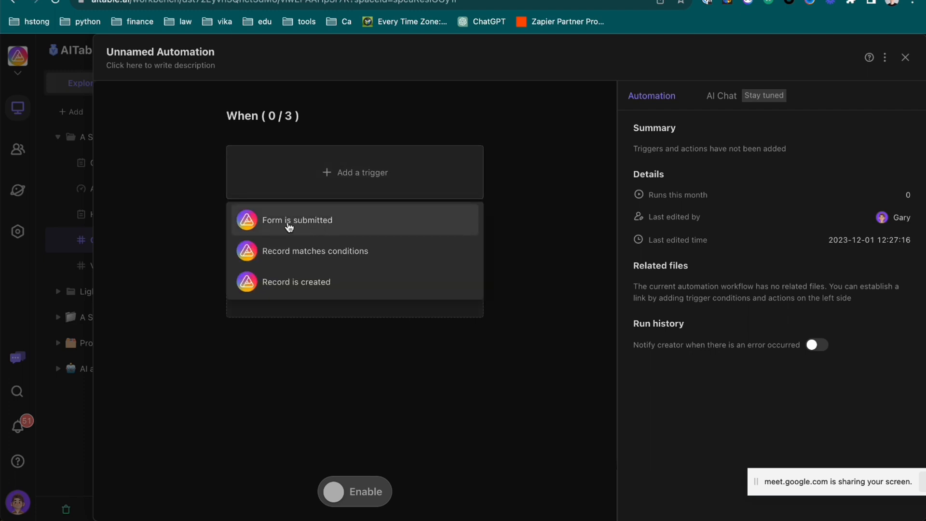
pyautogui.click(297, 220)
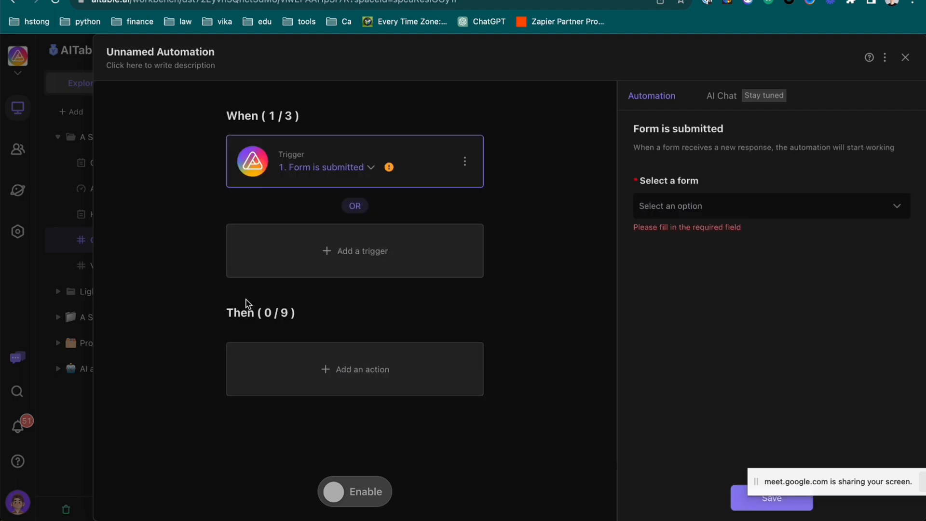
pyautogui.click(355, 369)
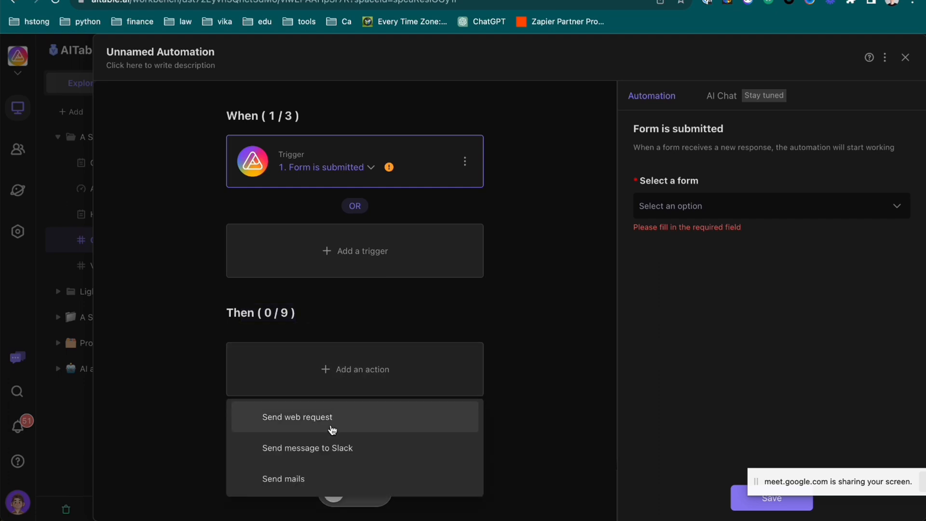
pyautogui.click(307, 448)
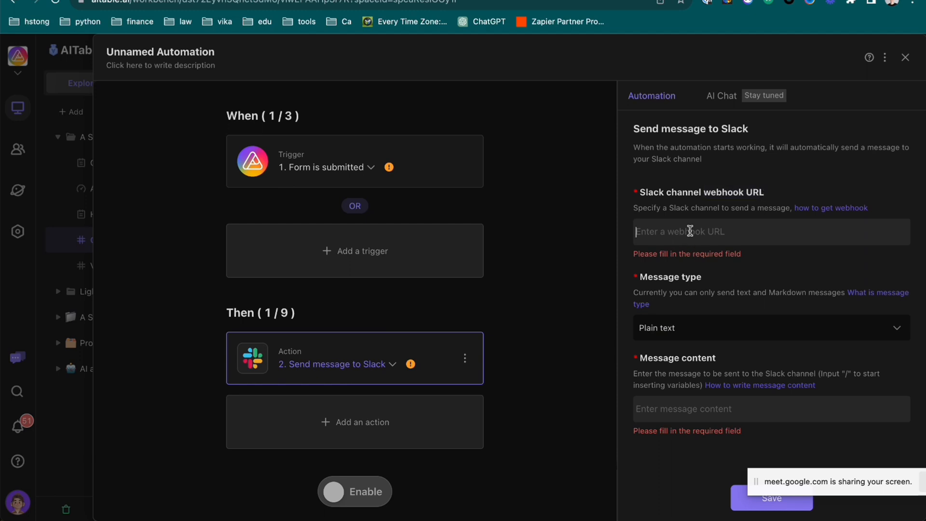
# Write the Slack message about a submitted lead, asking to click for details
pyautogui.click(770, 328)
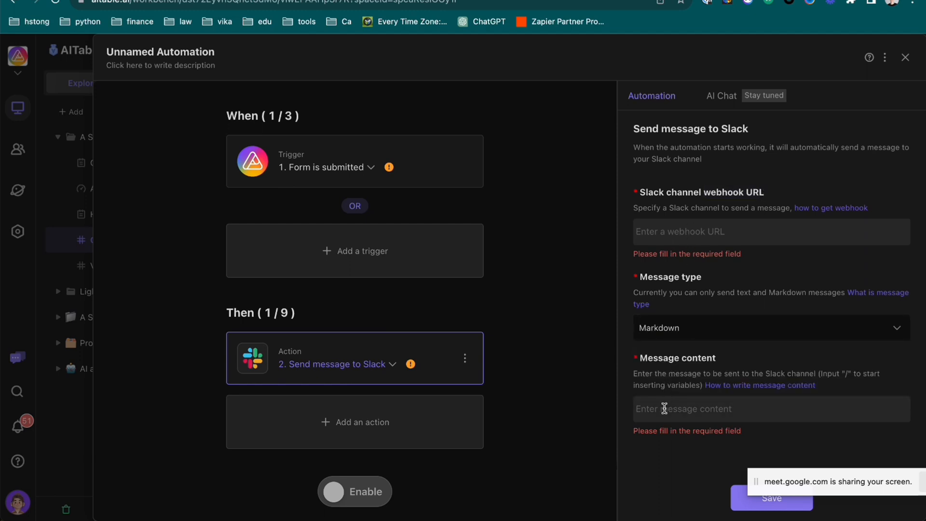
pyautogui.write('some submitedd')
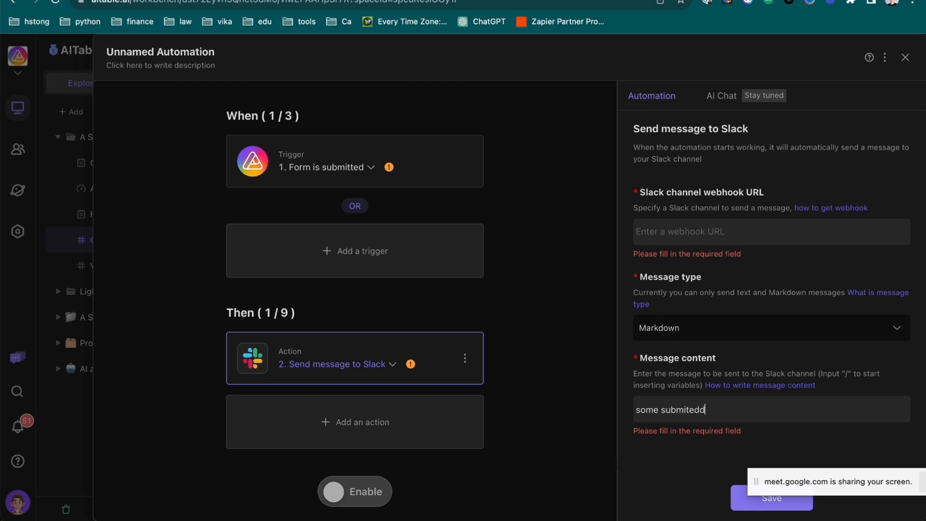
pyautogui.write('a lead')
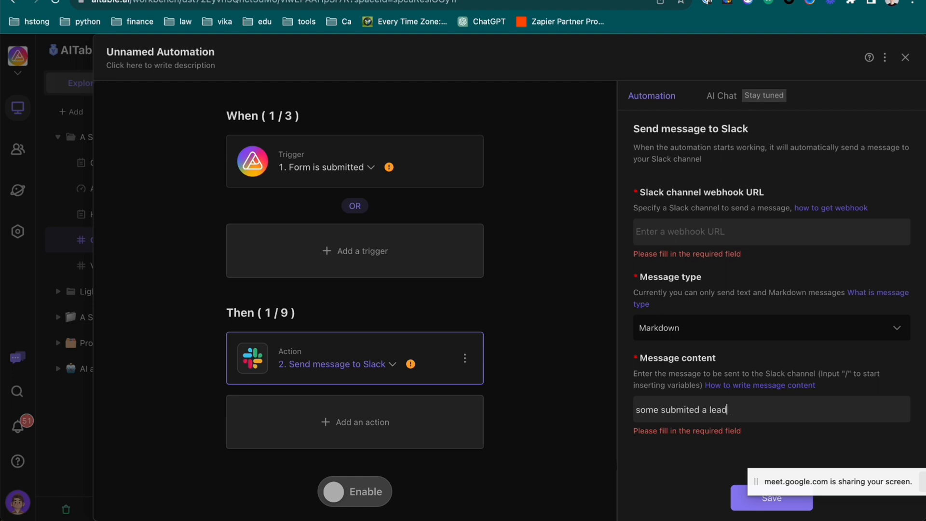
pyautogui.write(', please check it')
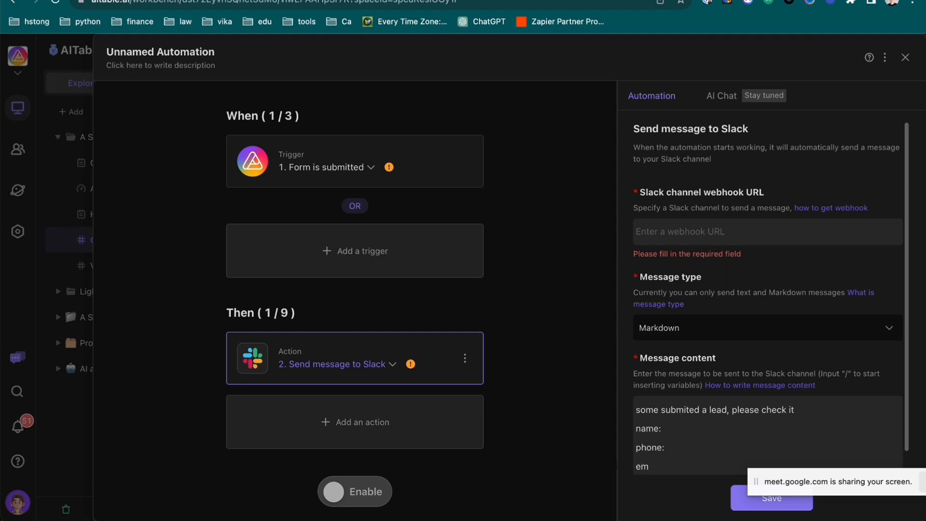
pyautogui.write('click to see the detail')
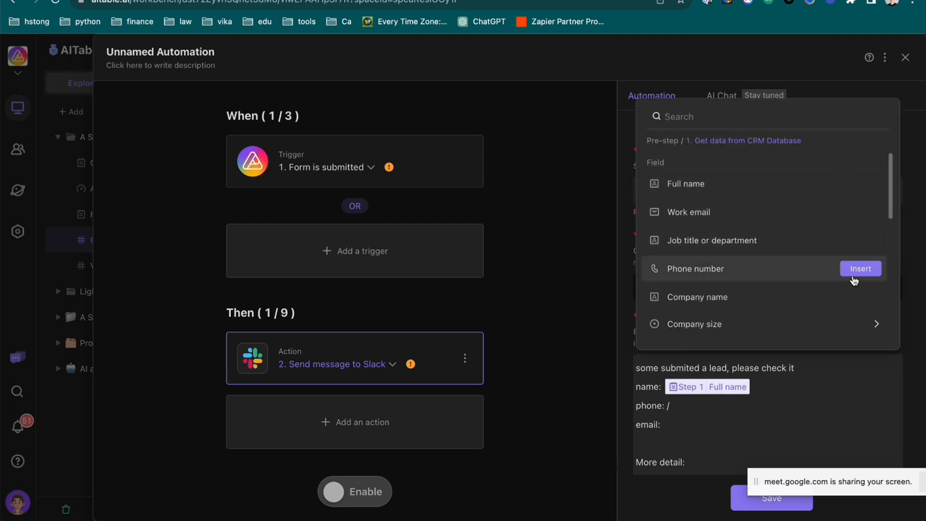
# Insert the Phone number and Record URL variables into the message
pyautogui.click(861, 268)
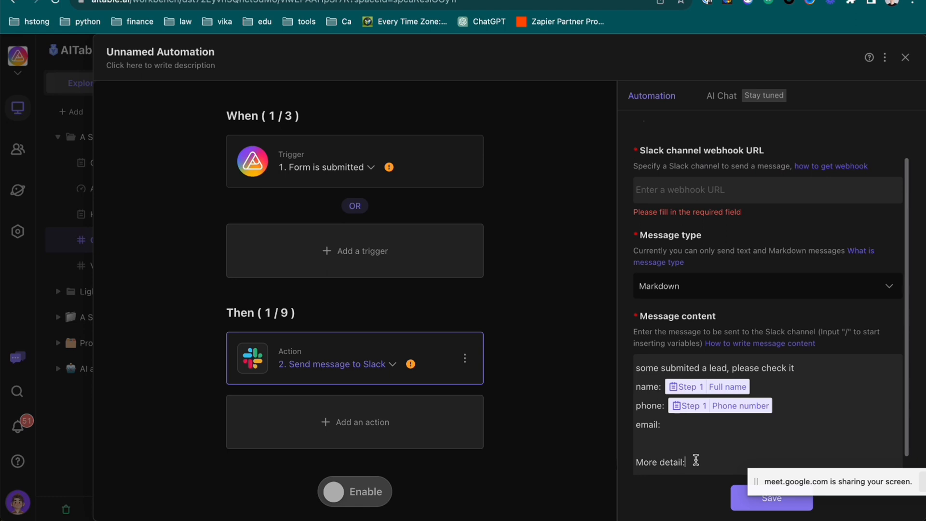
pyautogui.write('/')
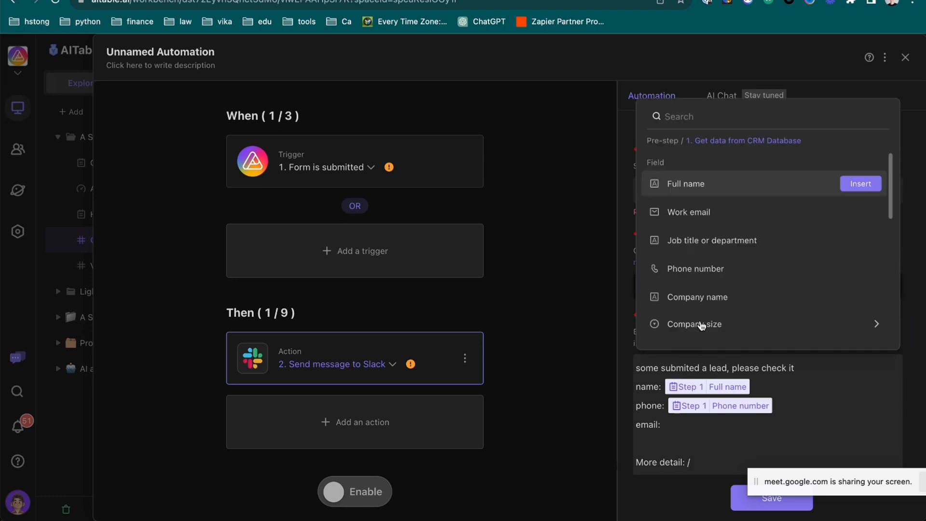
pyautogui.scroll(-3)
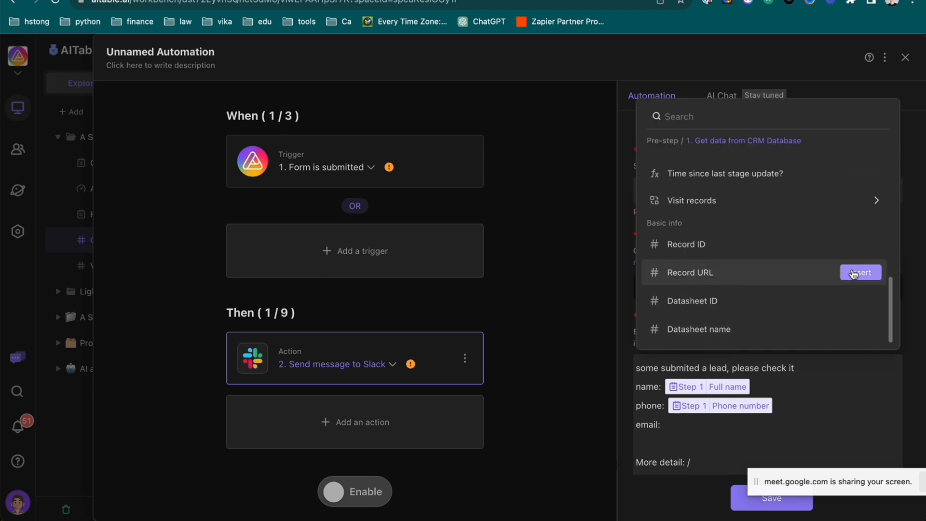
pyautogui.click(859, 272)
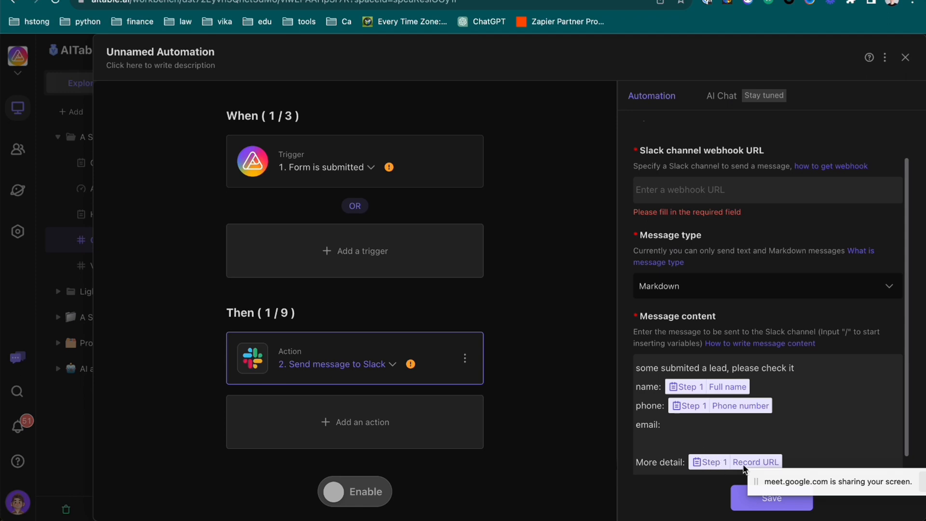
pyautogui.moveTo(732, 466)
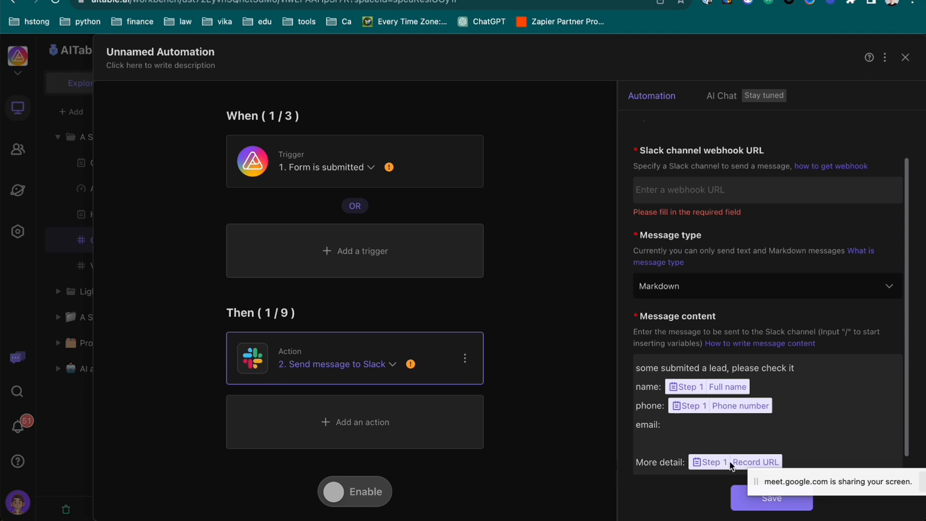
pyautogui.moveTo(737, 478)
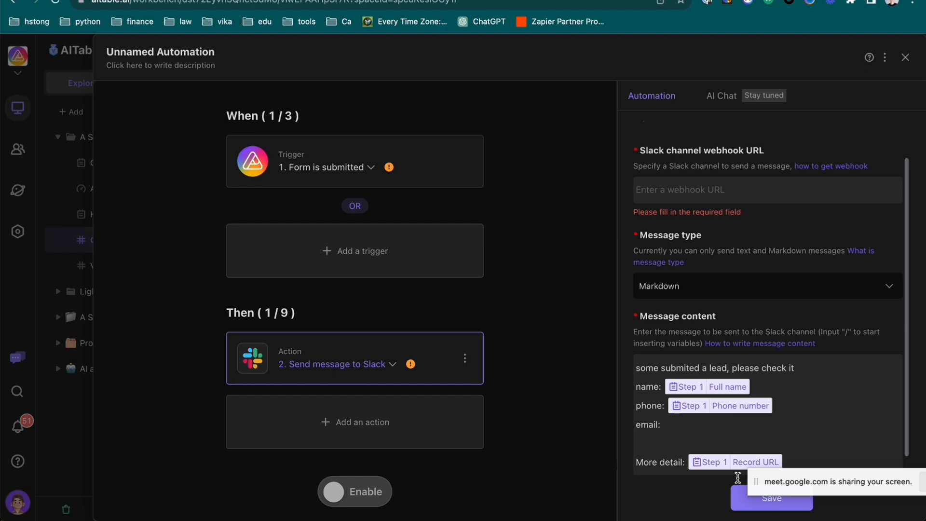
# Close the automation editor and reopen Unnamed Automation
pyautogui.click(910, 50)
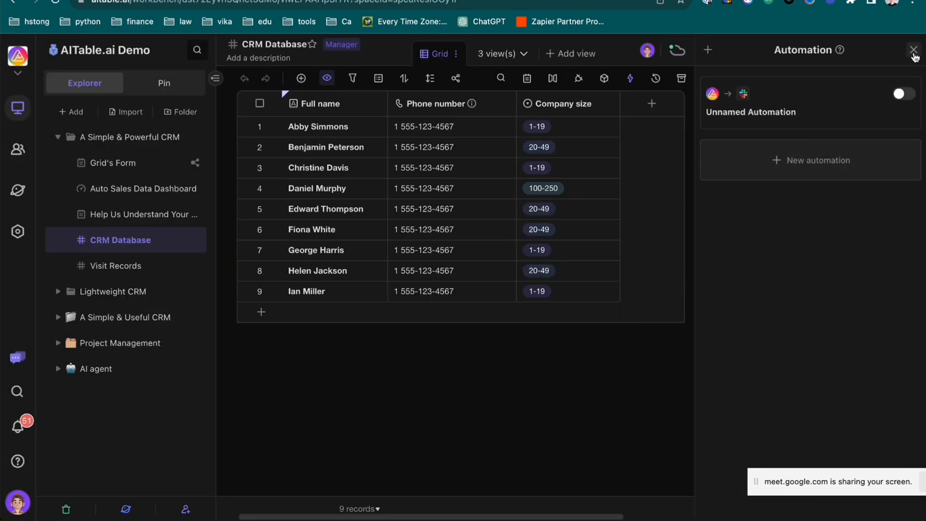
pyautogui.moveTo(787, 140)
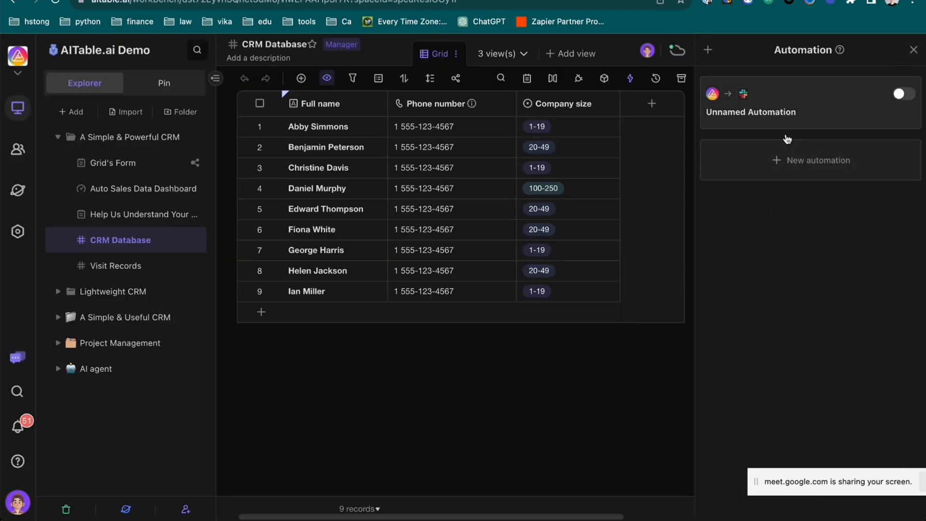
pyautogui.click(750, 112)
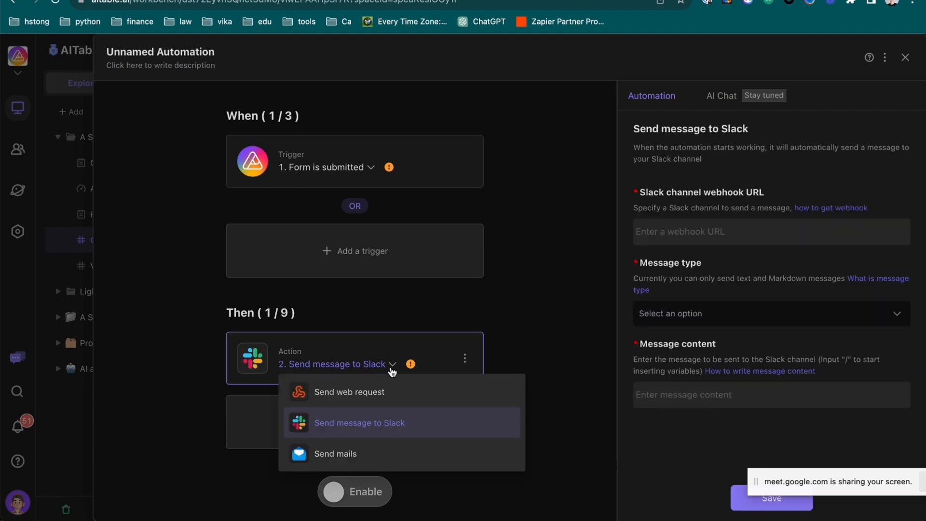
# Switch the action to Send mails and enter 'cal.com', 'Hi' and 'ideo'
pyautogui.click(358, 423)
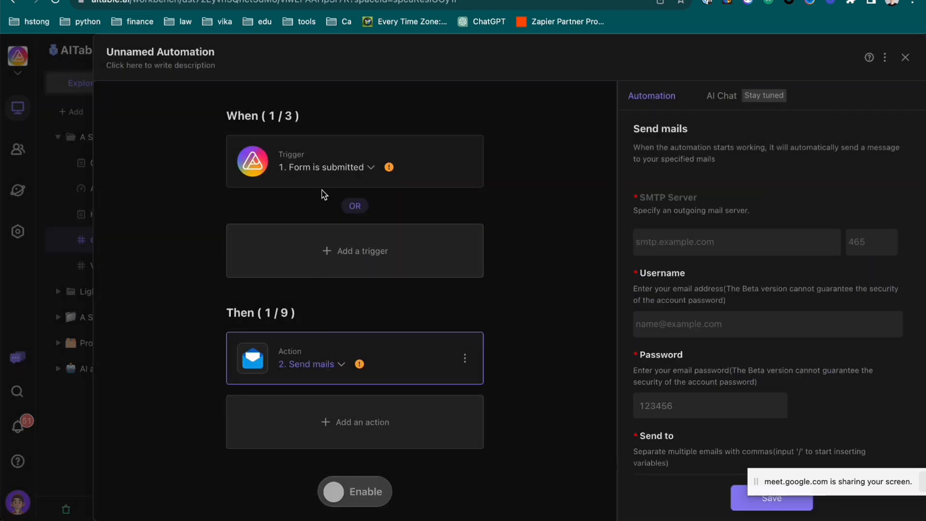
pyautogui.moveTo(323, 209)
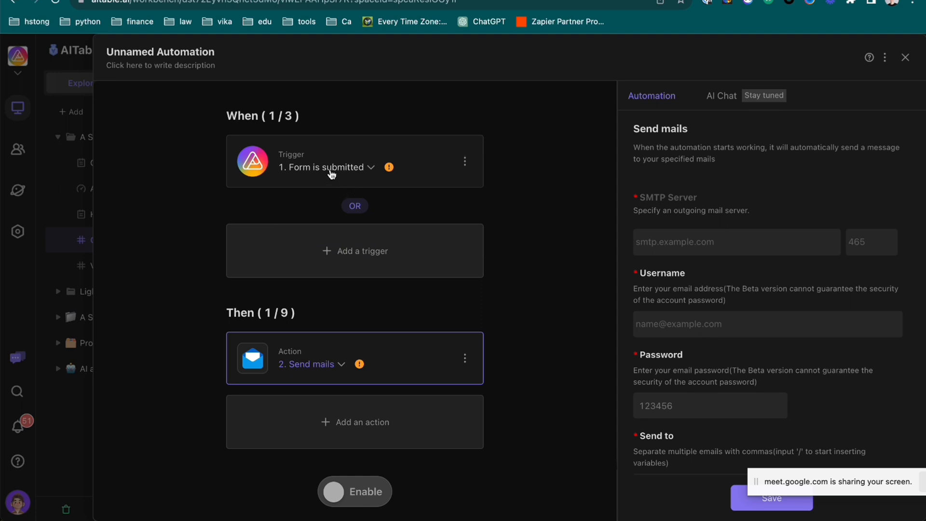
pyautogui.scroll(-3)
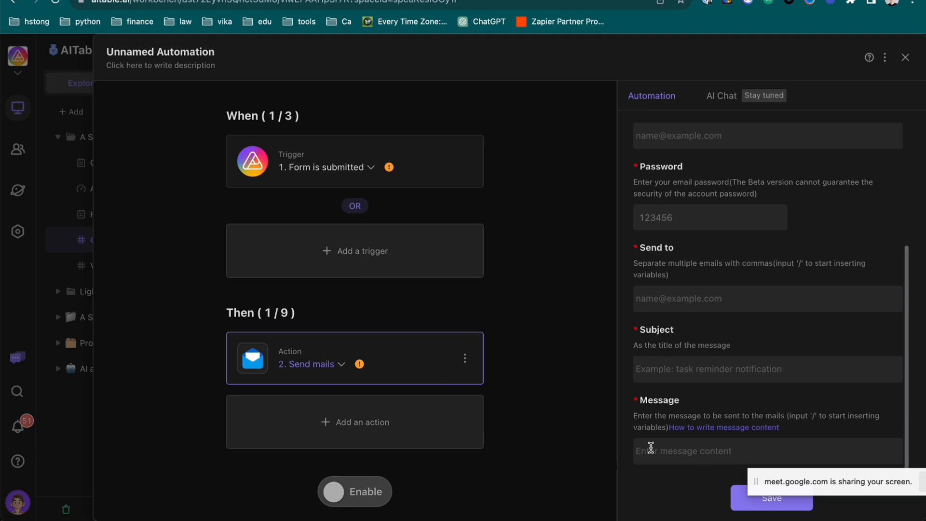
pyautogui.write('cal.com')
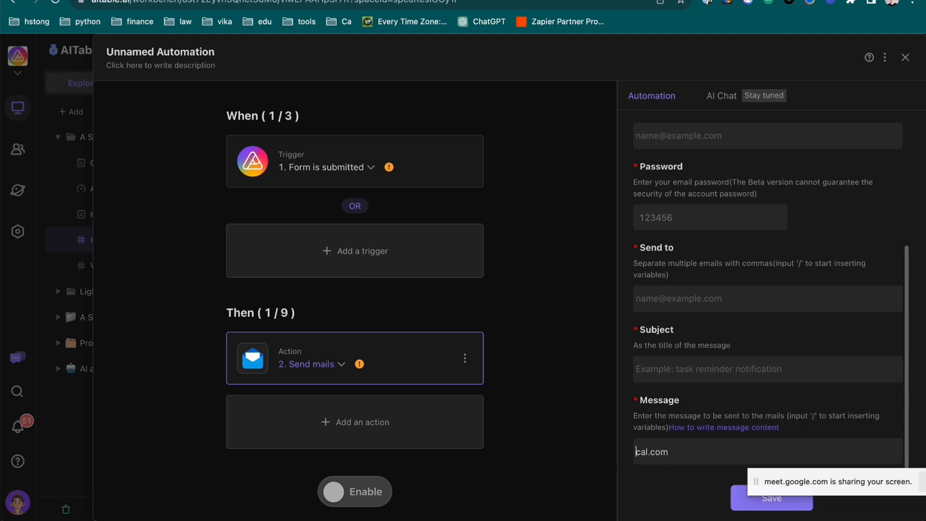
pyautogui.write('Hi')
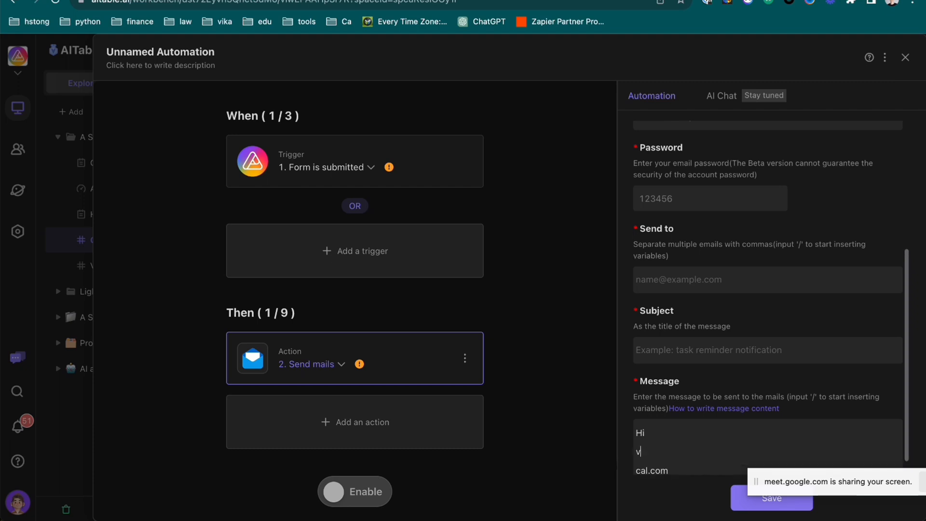
pyautogui.write('ideo')
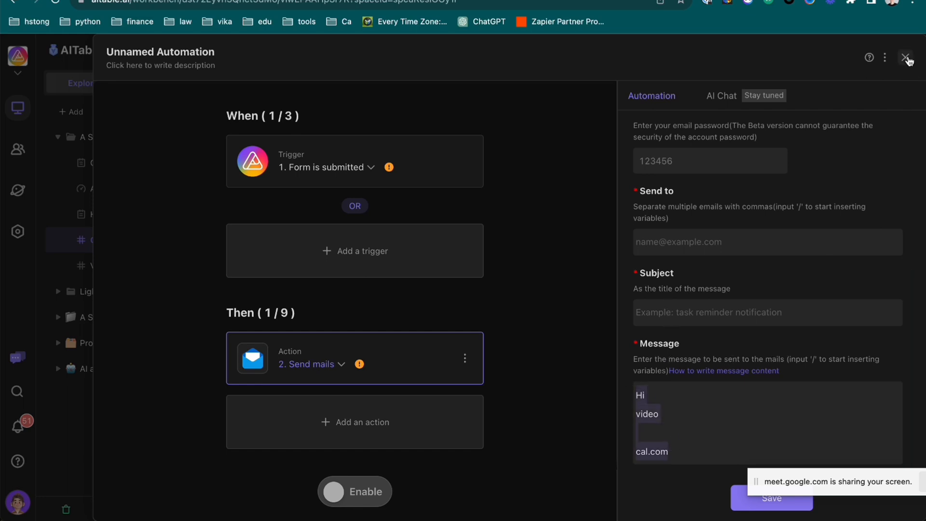
# Close the editor and confirm discarding the unsaved automation
pyautogui.click(905, 58)
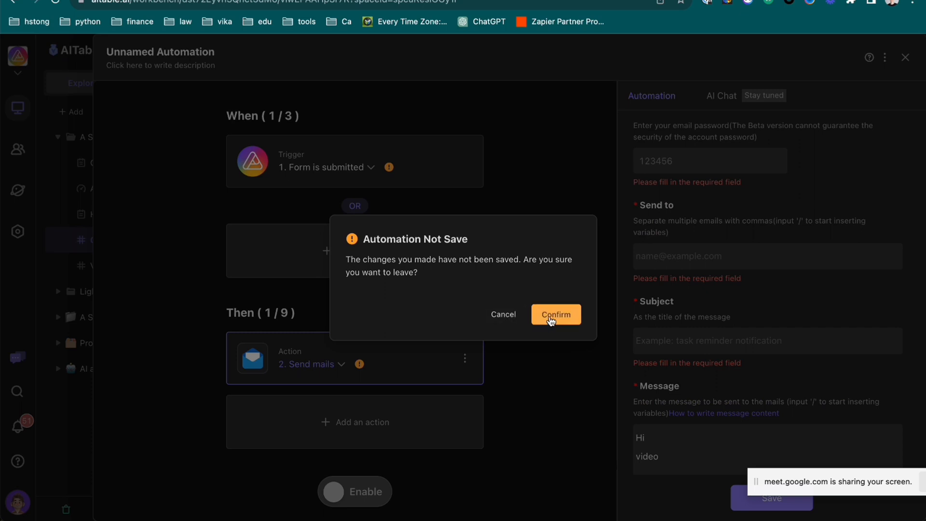
pyautogui.click(555, 314)
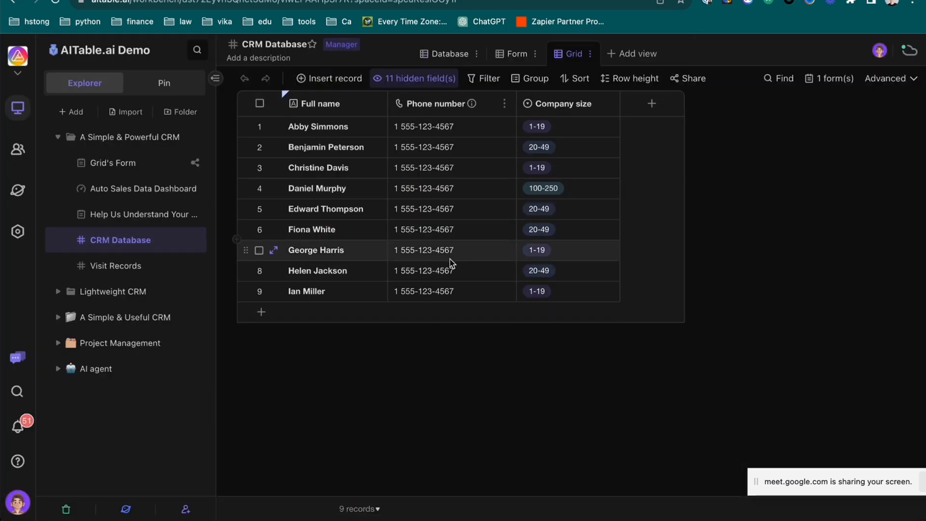
pyautogui.moveTo(477, 235)
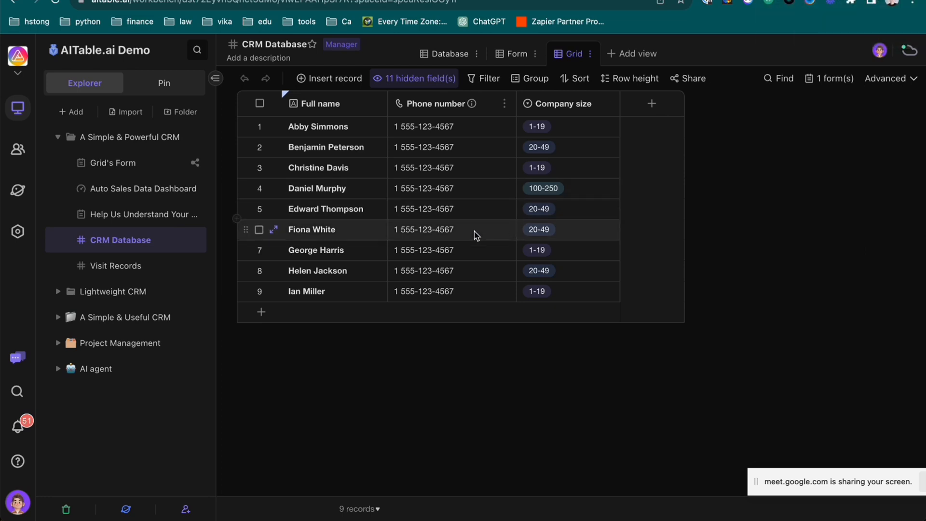
pyautogui.moveTo(473, 255)
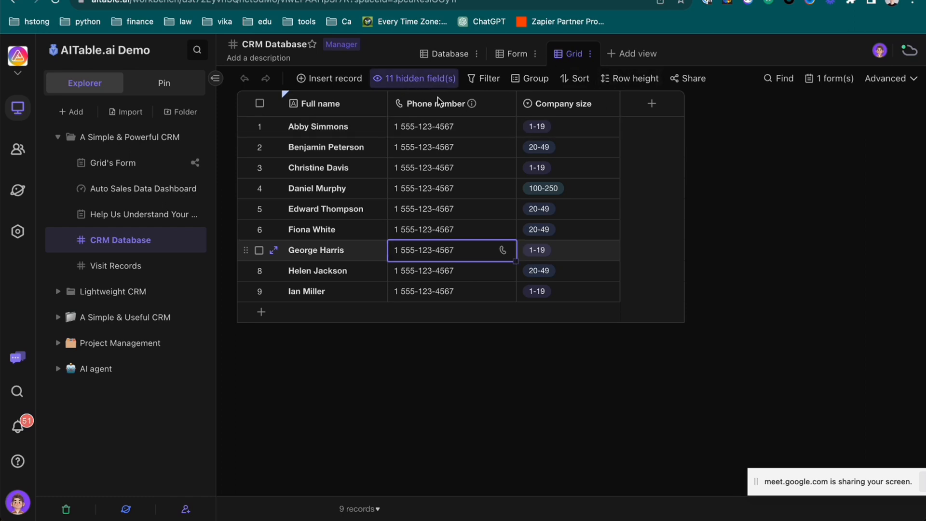
pyautogui.moveTo(439, 100)
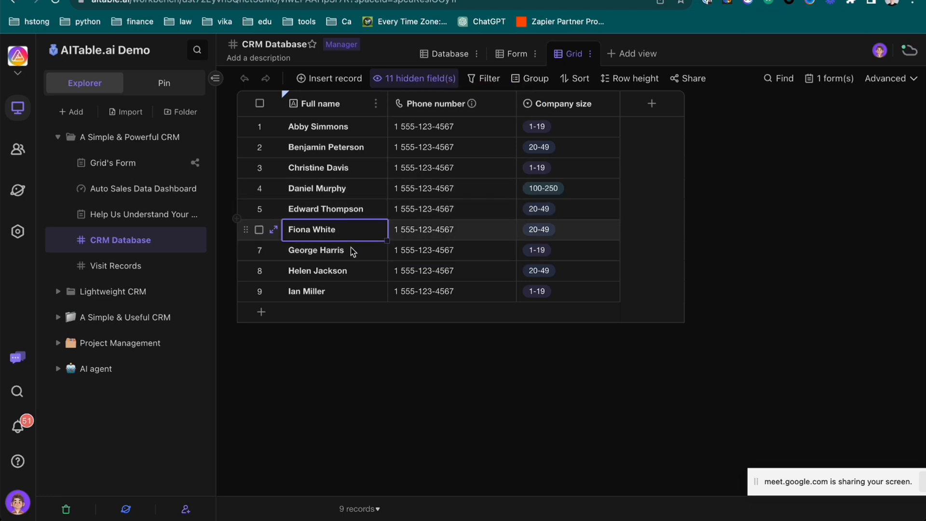
pyautogui.moveTo(179, 187)
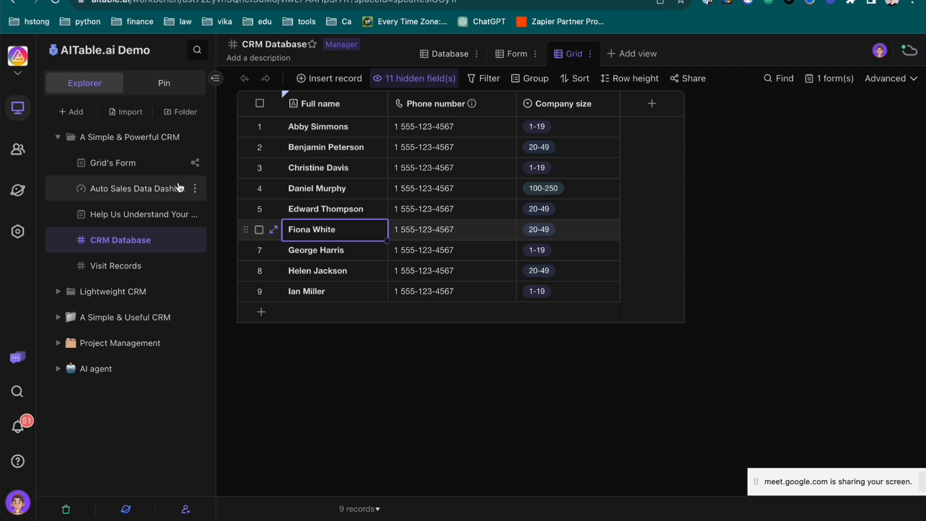